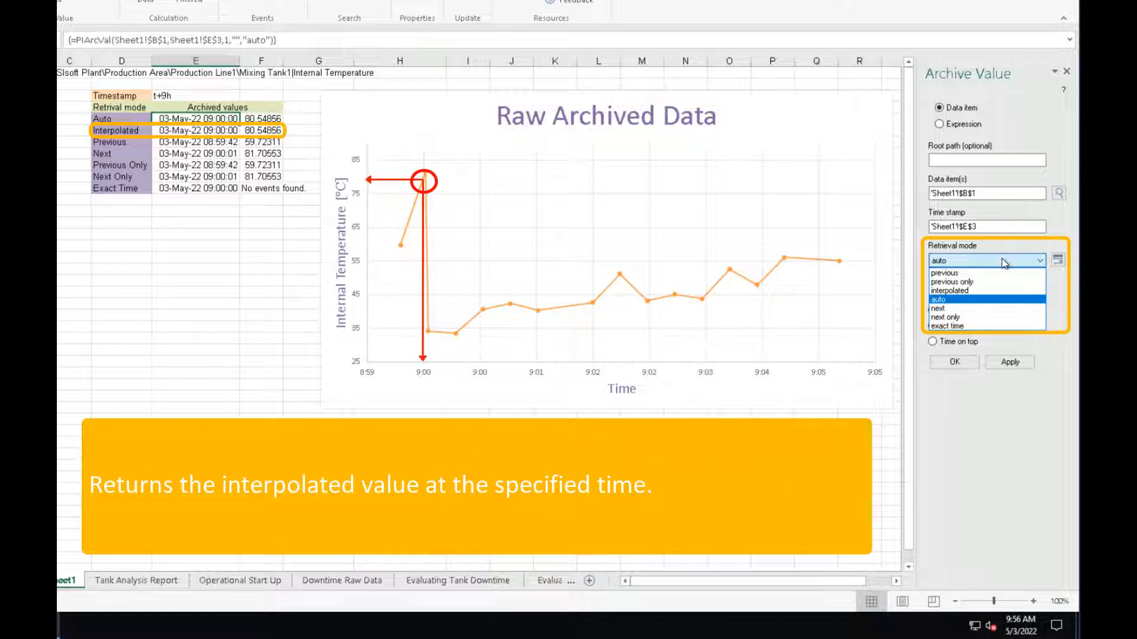
pyautogui.moveTo(950, 290)
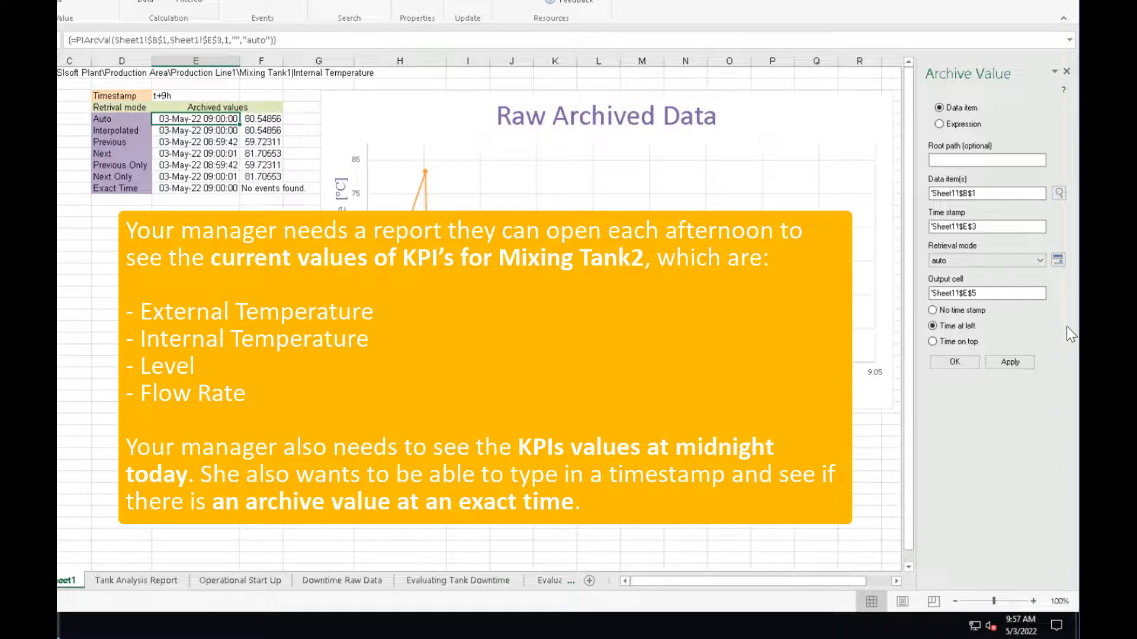
# Switch to the Activity Report sheet with its empty current and archived value tables.
pyautogui.click(149, 588)
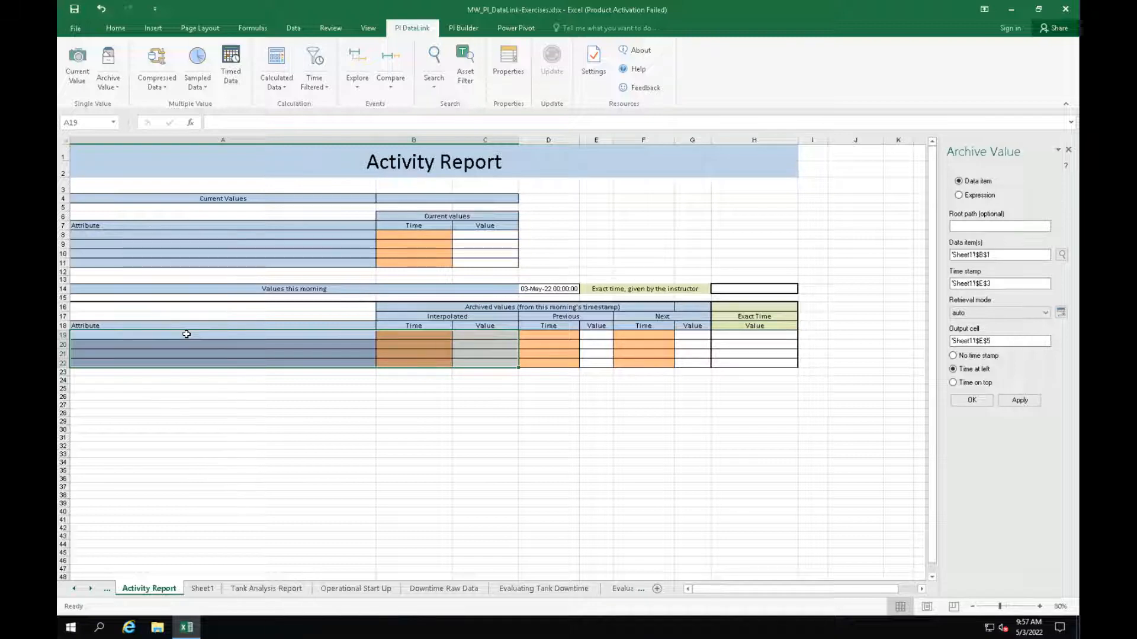
# Insert Mixing Tank2's External Temperature, Flow Rate, Internal Temperature and Level paths from PISRV01 into A8:A11.
pyautogui.click(222, 234)
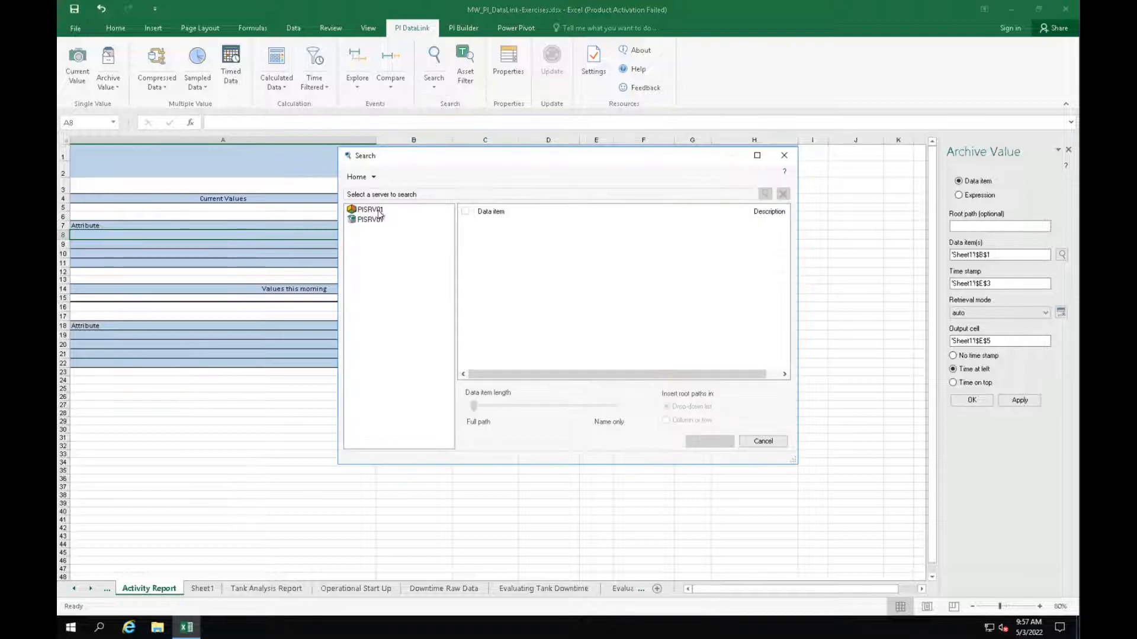
pyautogui.click(369, 209)
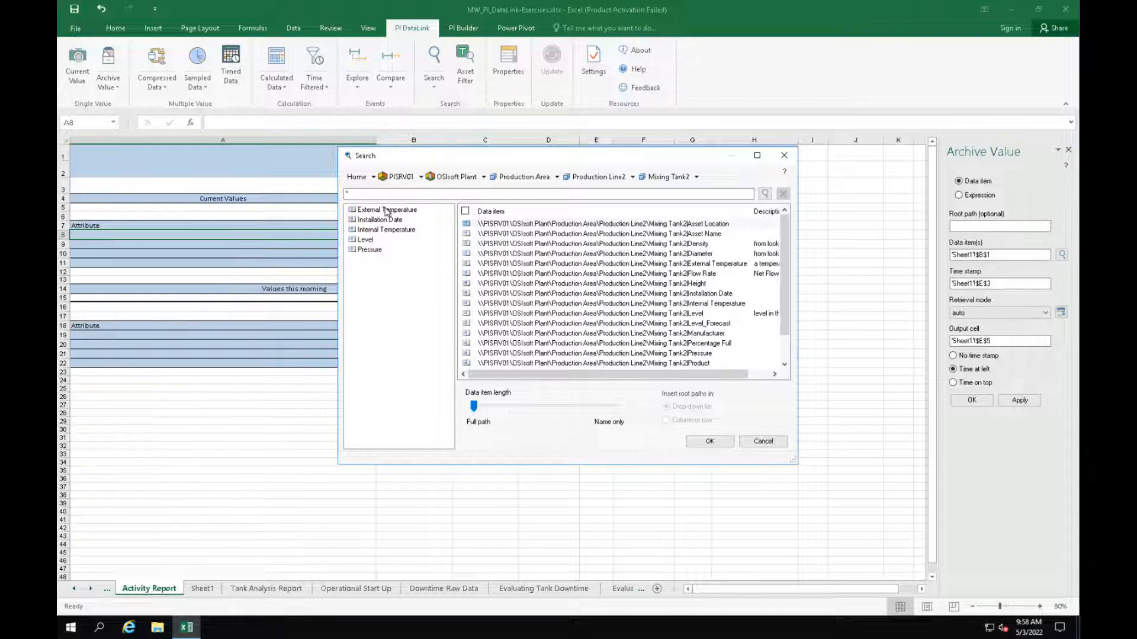
pyautogui.moveTo(697, 263)
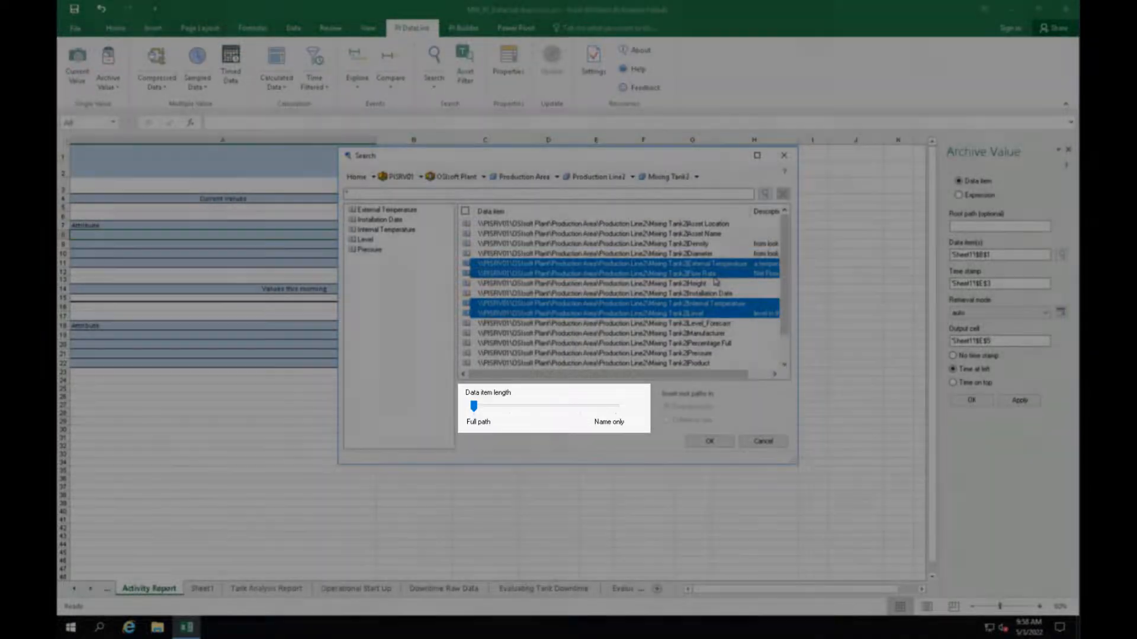
pyautogui.click(708, 441)
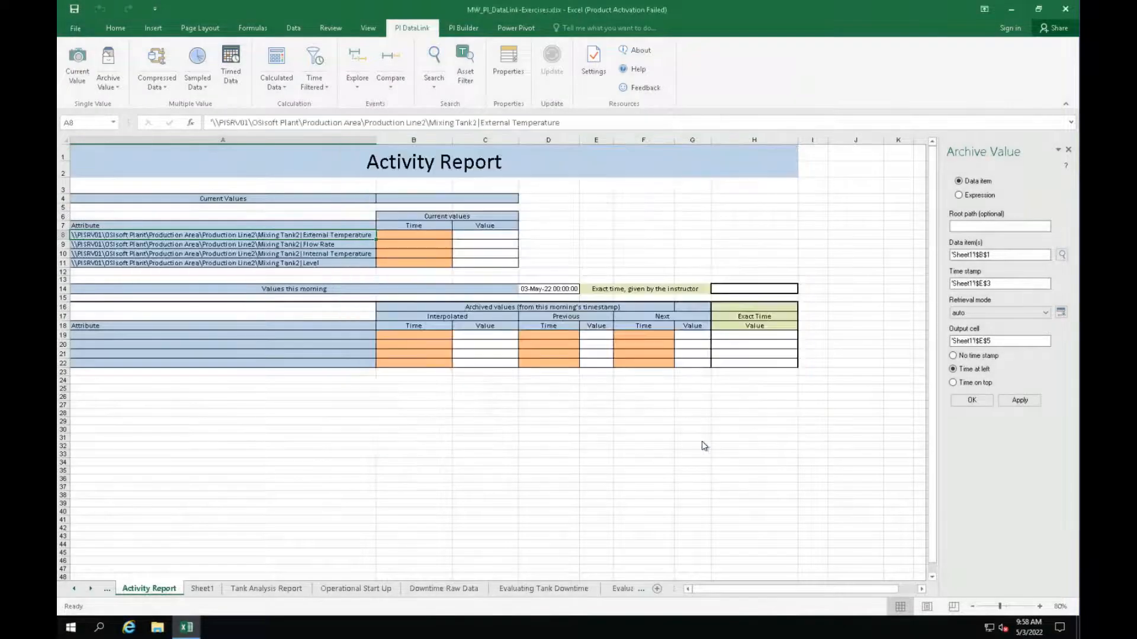
# Add PI current values for A8:A11 starting at B8, with timestamps on the left.
pyautogui.click(414, 235)
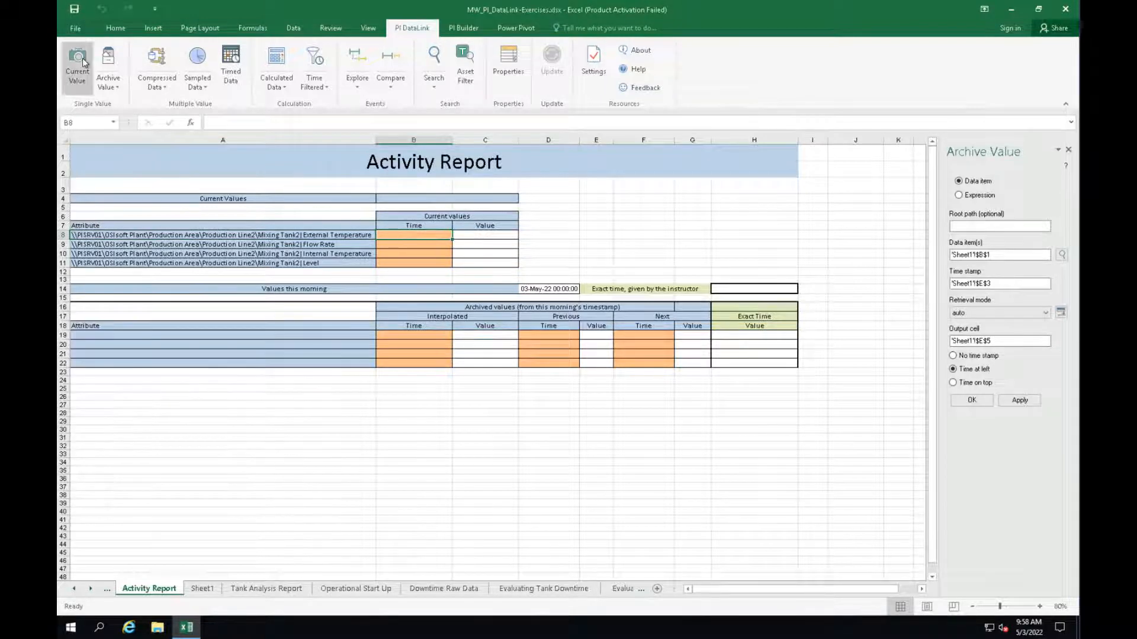
pyautogui.click(77, 66)
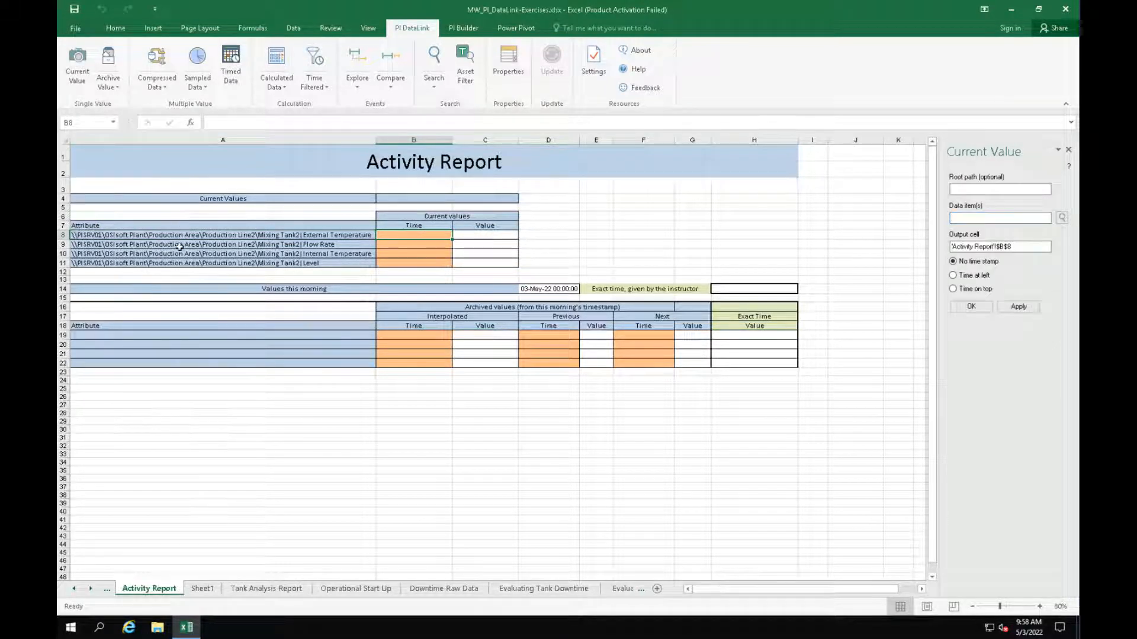
pyautogui.moveTo(223, 234); pyautogui.dragTo(222, 263)
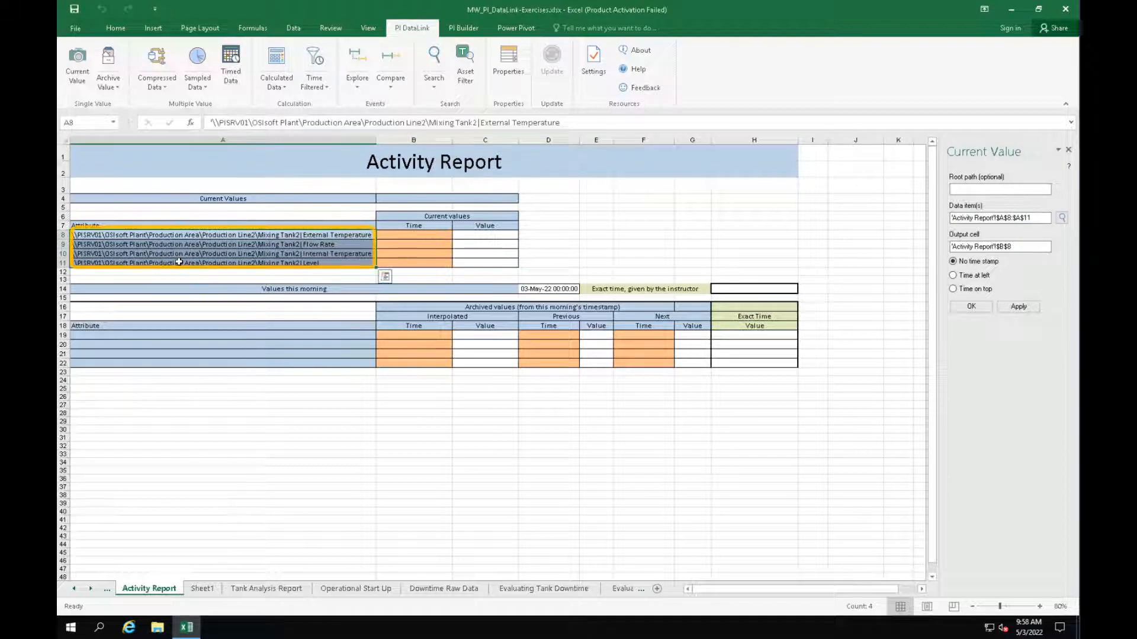
pyautogui.click(998, 217)
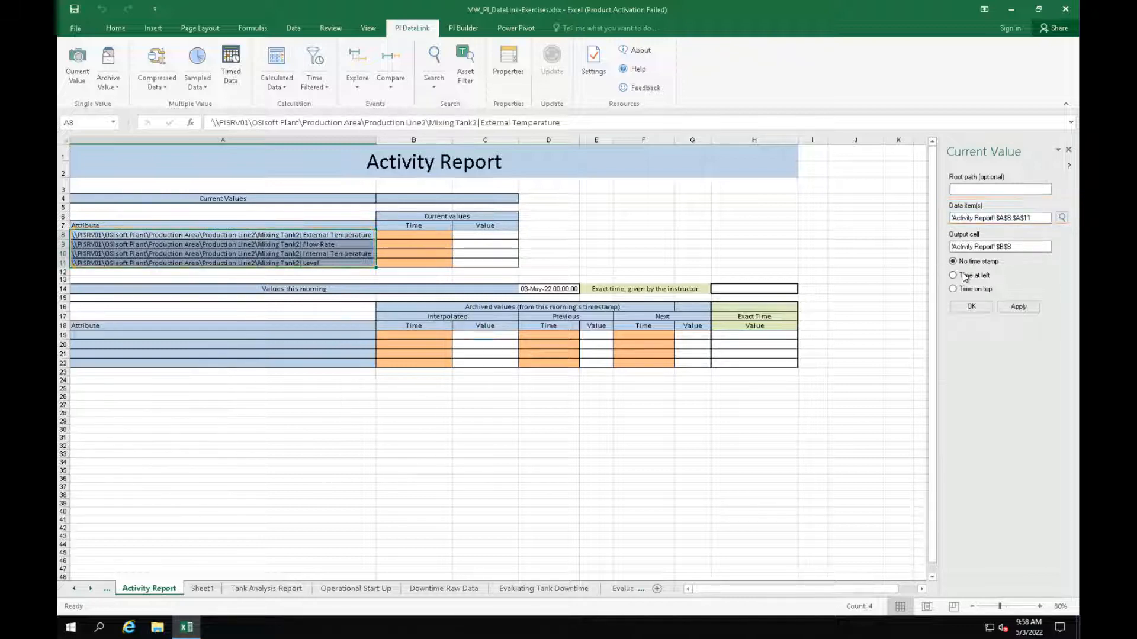
pyautogui.click(971, 306)
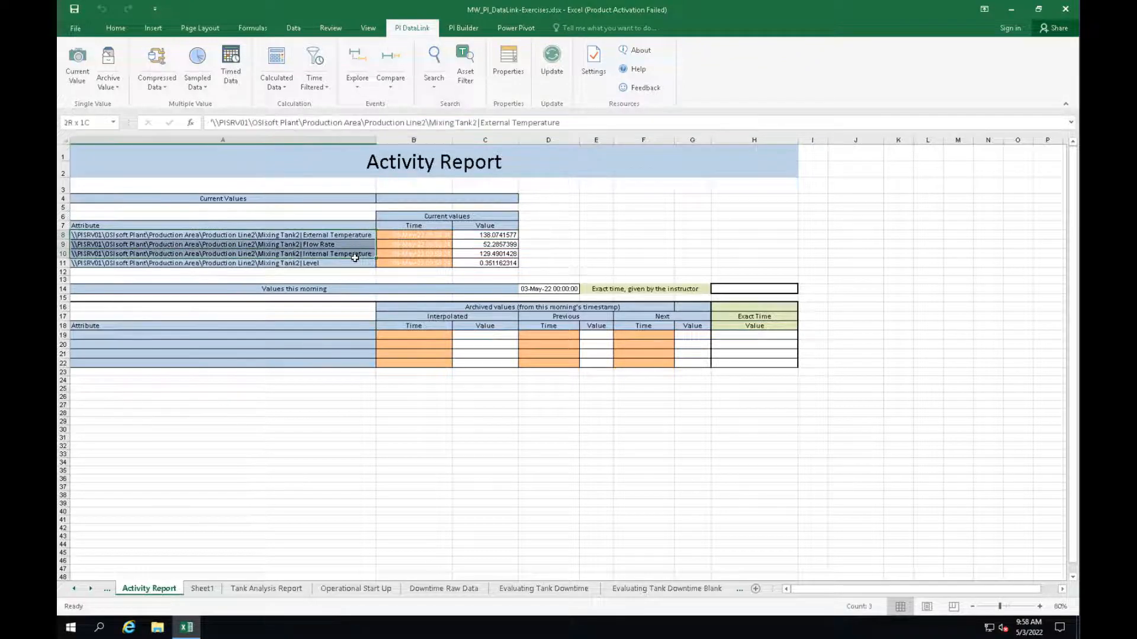
# Paste the four Mixing Tank2 attribute paths into A19:A22.
pyautogui.rightClick(217, 263)
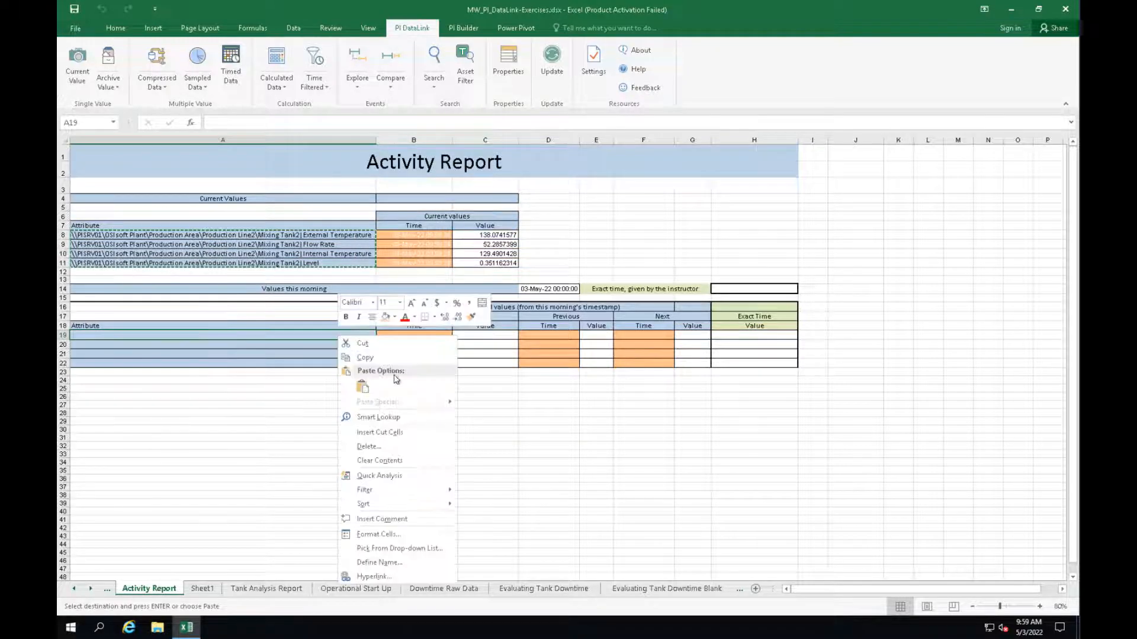
pyautogui.click(362, 387)
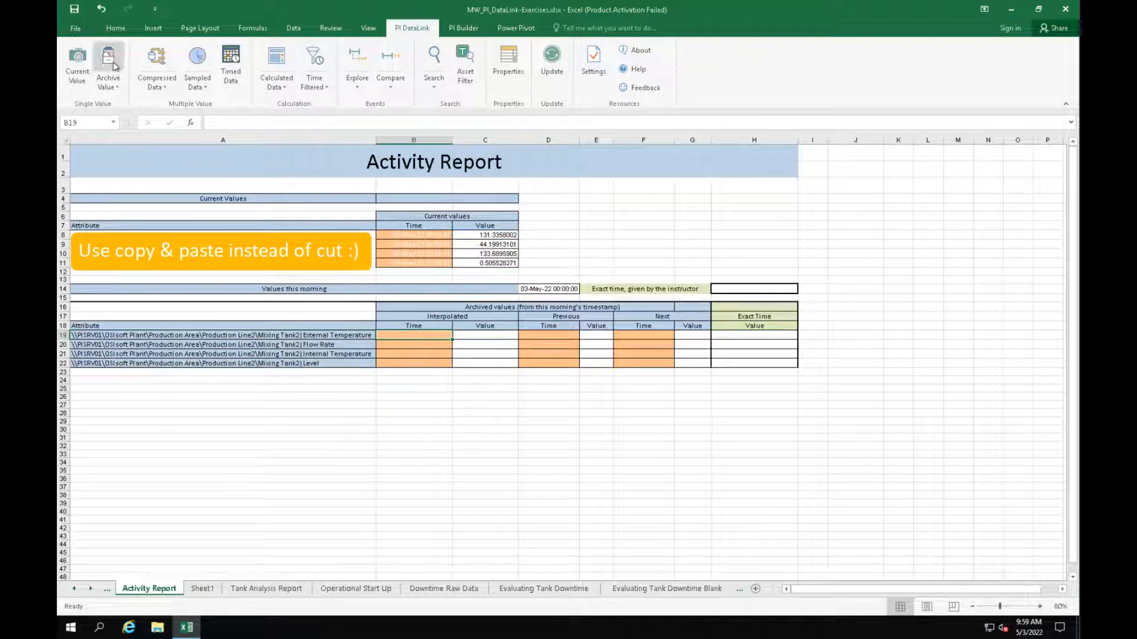
# Write interpolated archive values at D14's morning timestamp into B19:C22, with times at left.
pyautogui.click(107, 62)
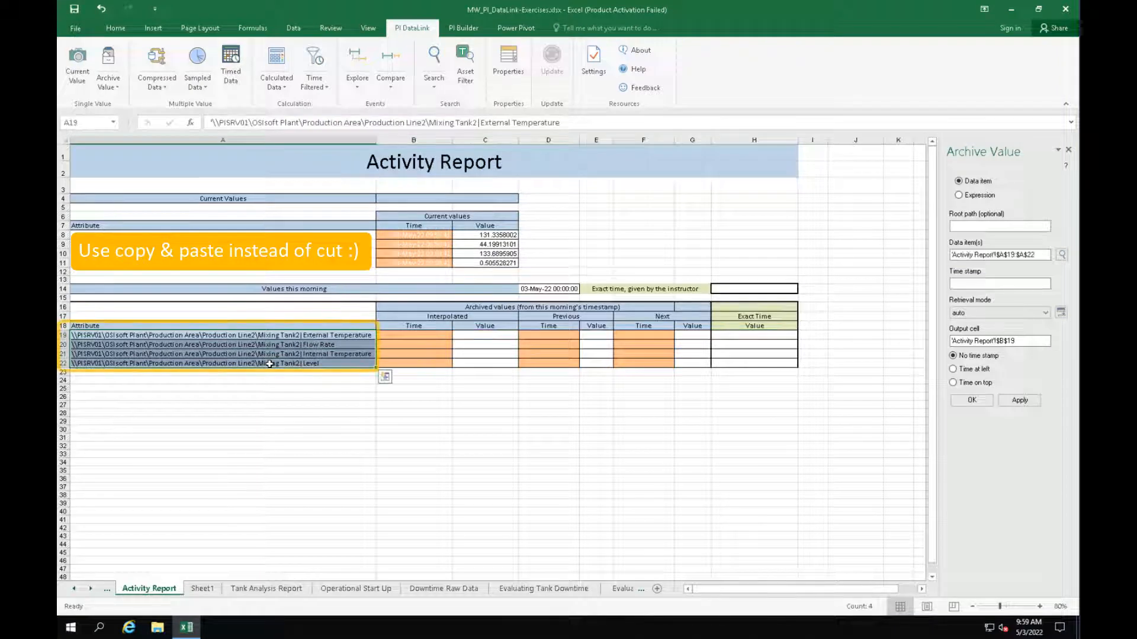
pyautogui.click(999, 255)
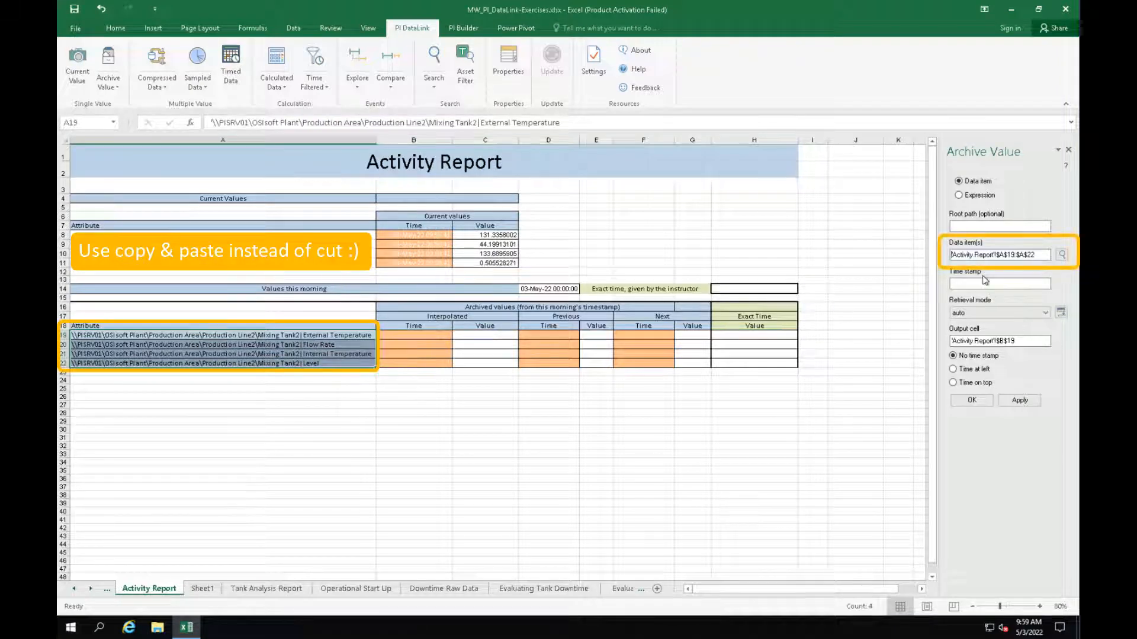
pyautogui.click(999, 283)
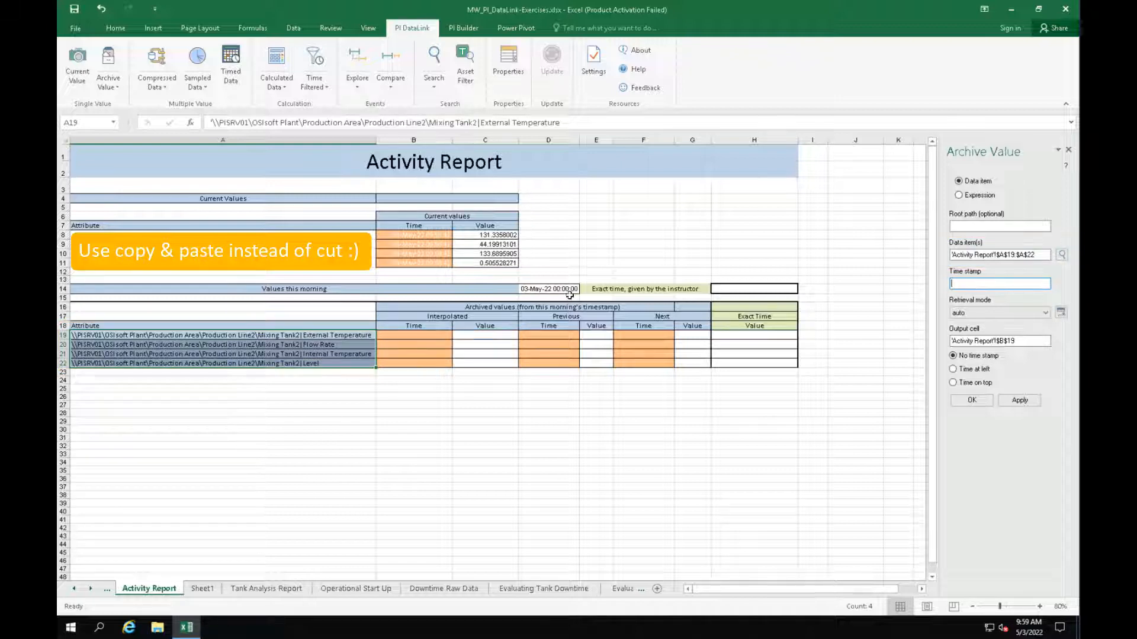
pyautogui.click(548, 288)
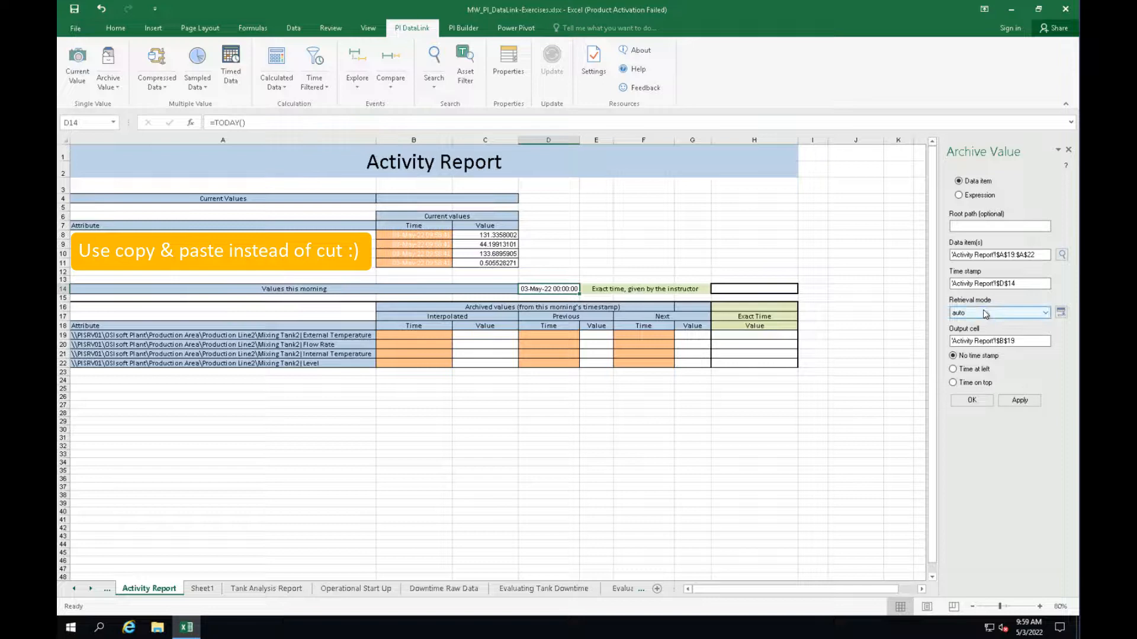
pyautogui.click(998, 313)
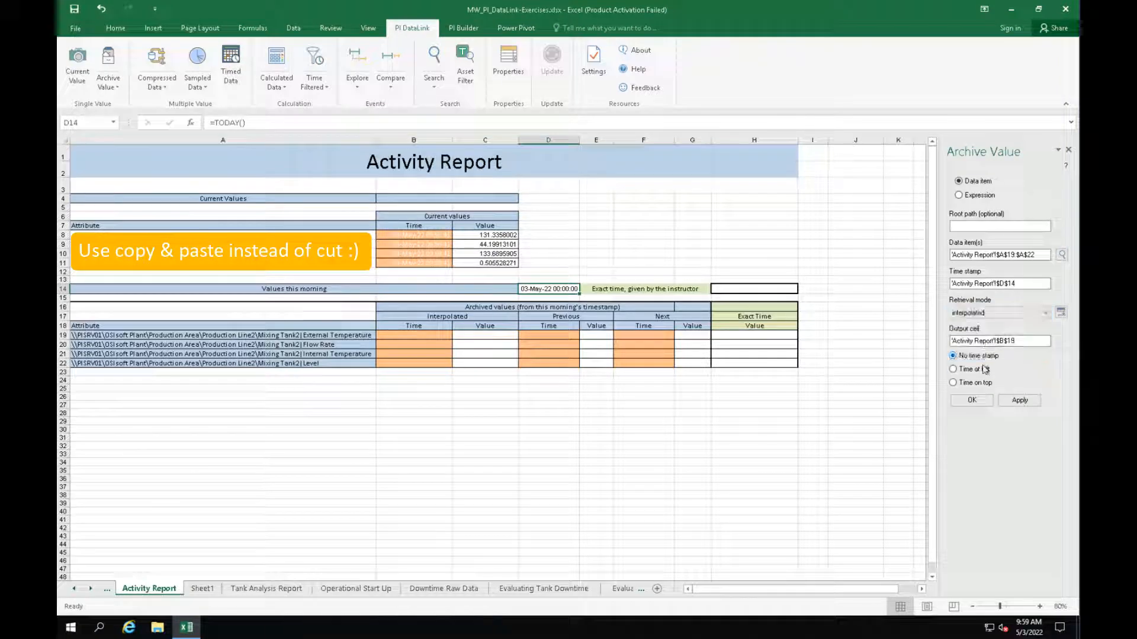
pyautogui.click(953, 369)
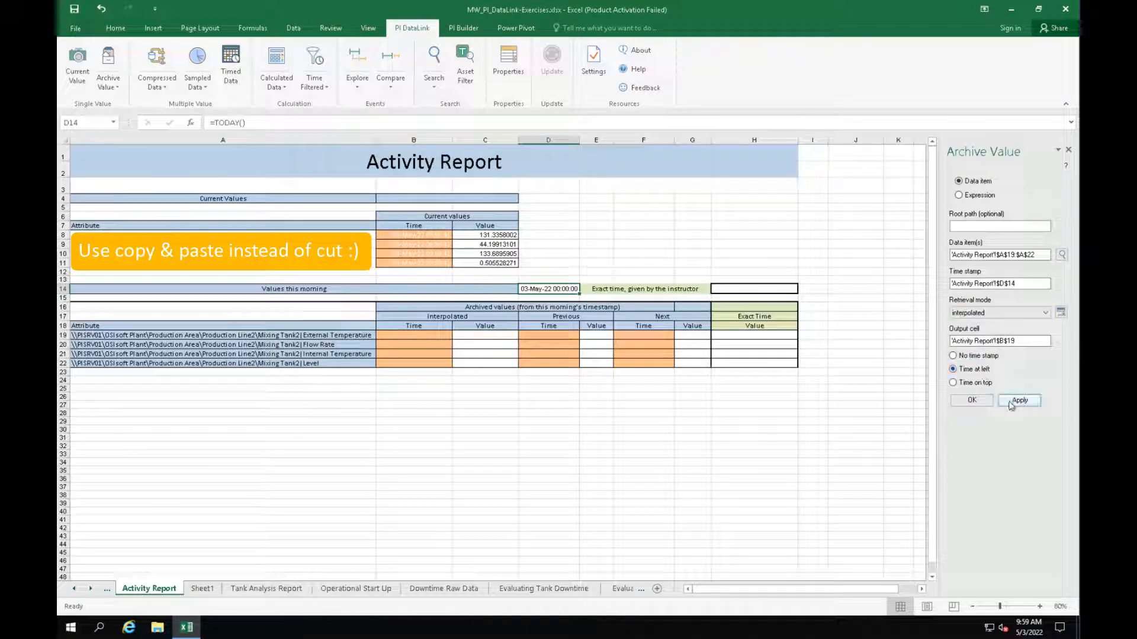
pyautogui.click(1018, 401)
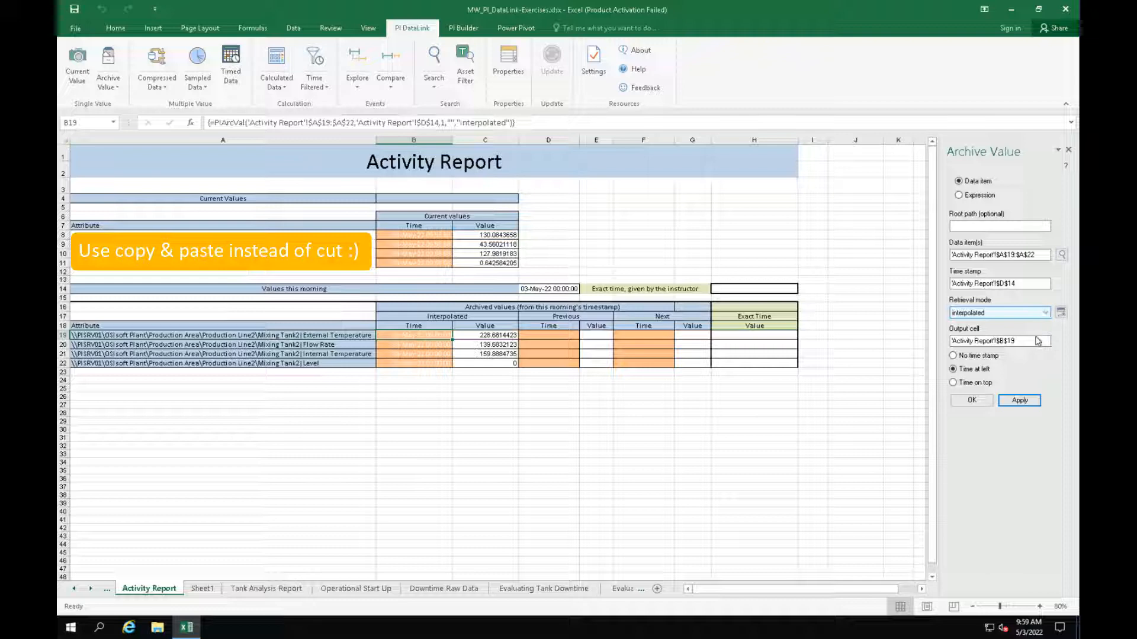
pyautogui.click(997, 341)
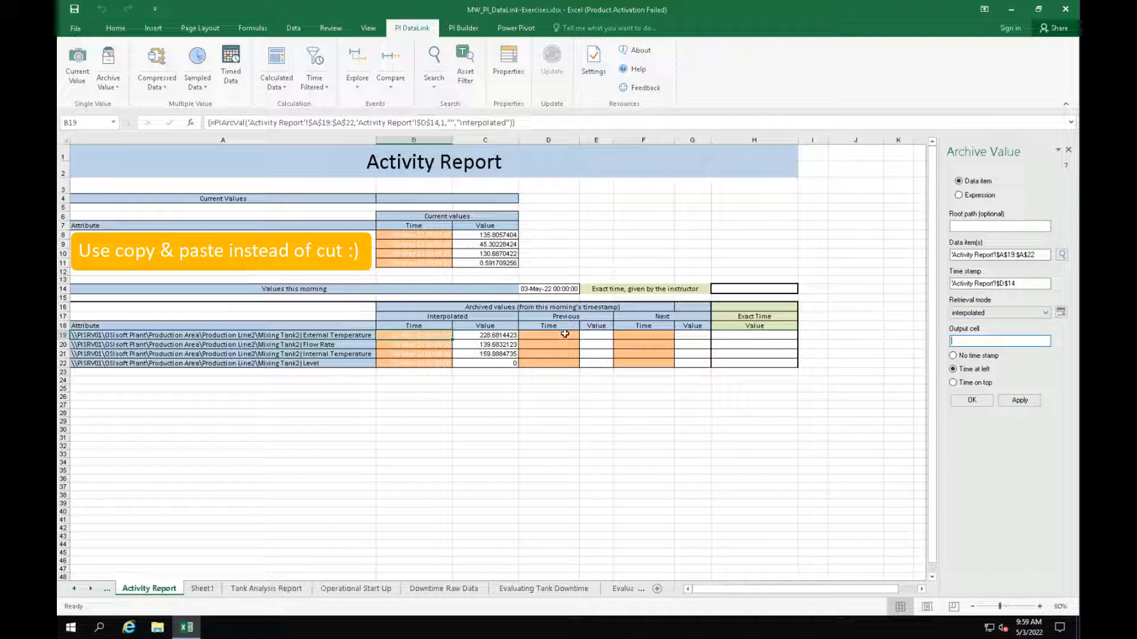
# Write previous-mode archive values with times into D19:E22.
pyautogui.click(548, 335)
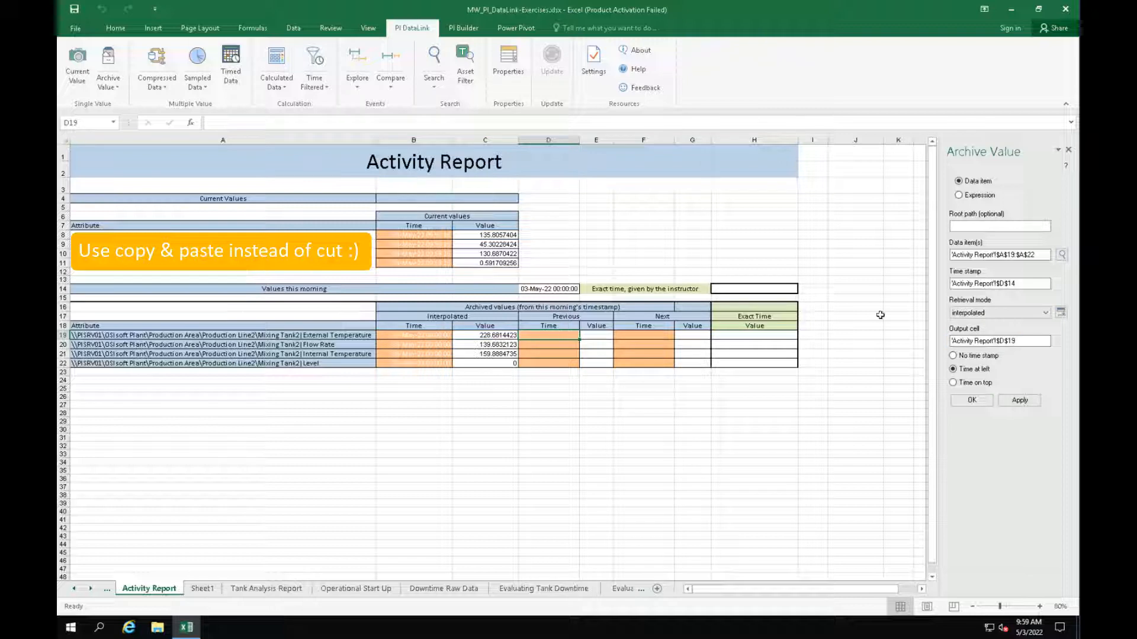
pyautogui.click(1043, 312)
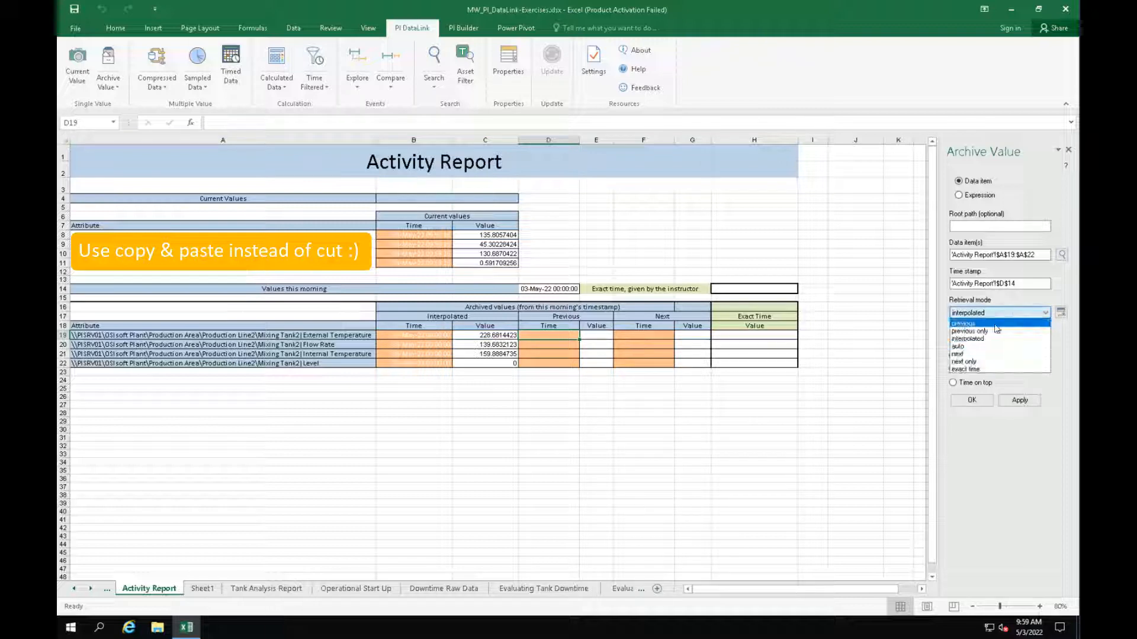
pyautogui.click(962, 330)
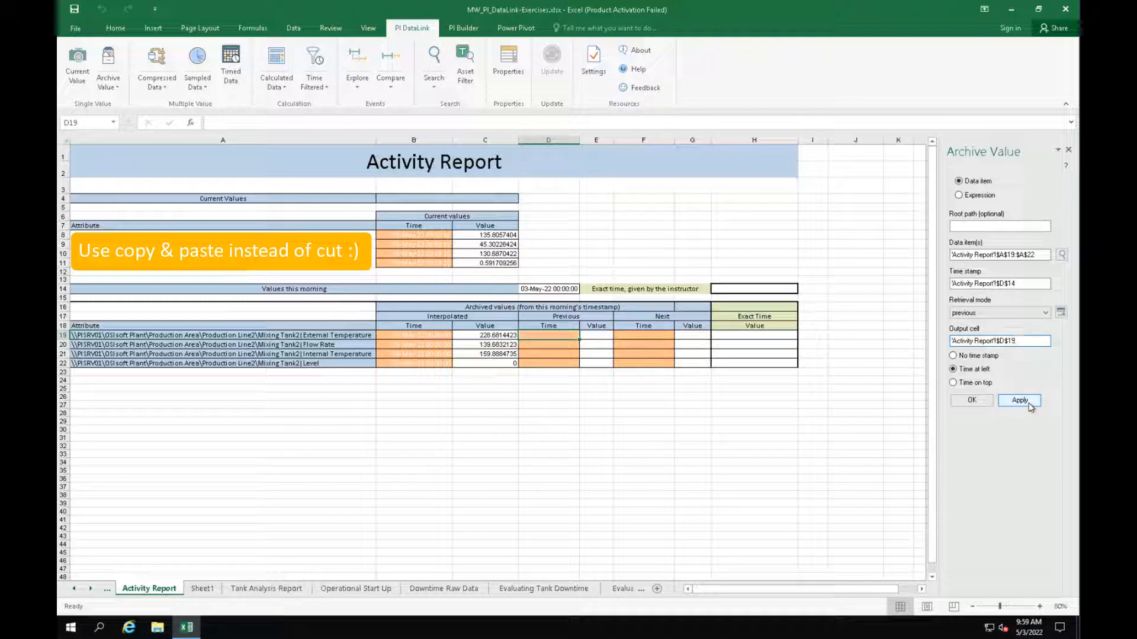
pyautogui.click(1018, 400)
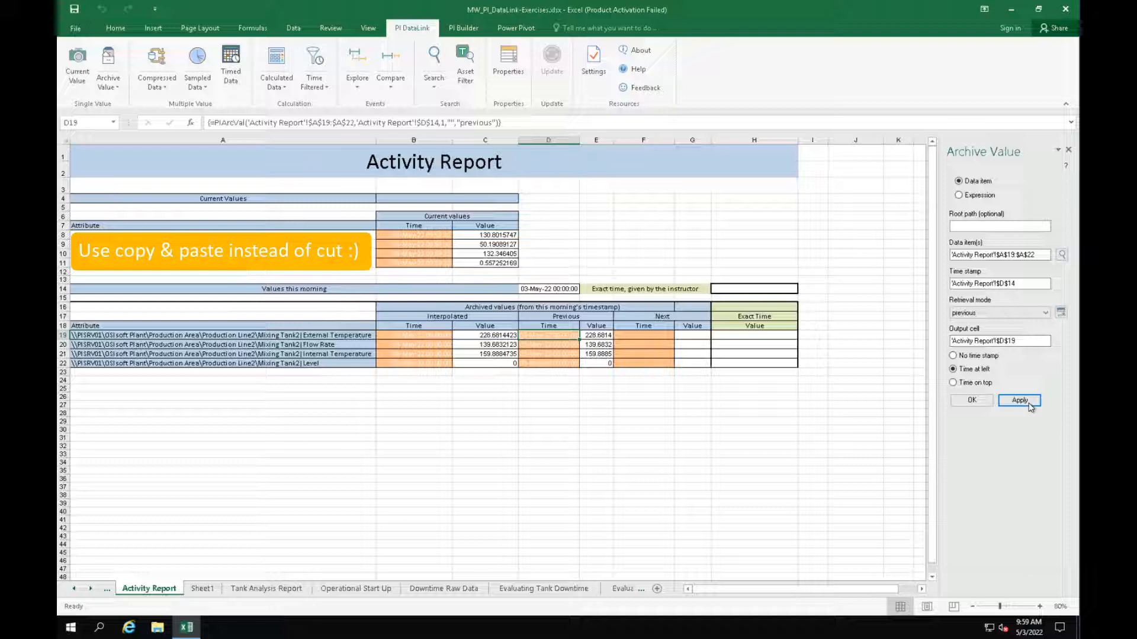
pyautogui.click(1020, 400)
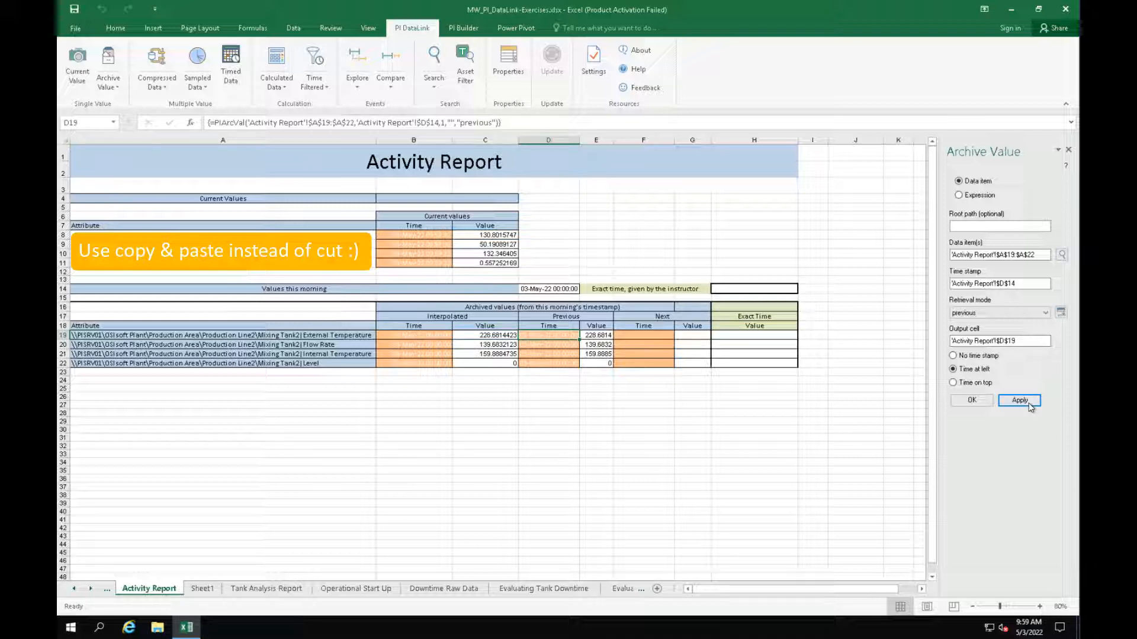
# Write next-mode archive values with times into F19:G22.
pyautogui.click(1044, 313)
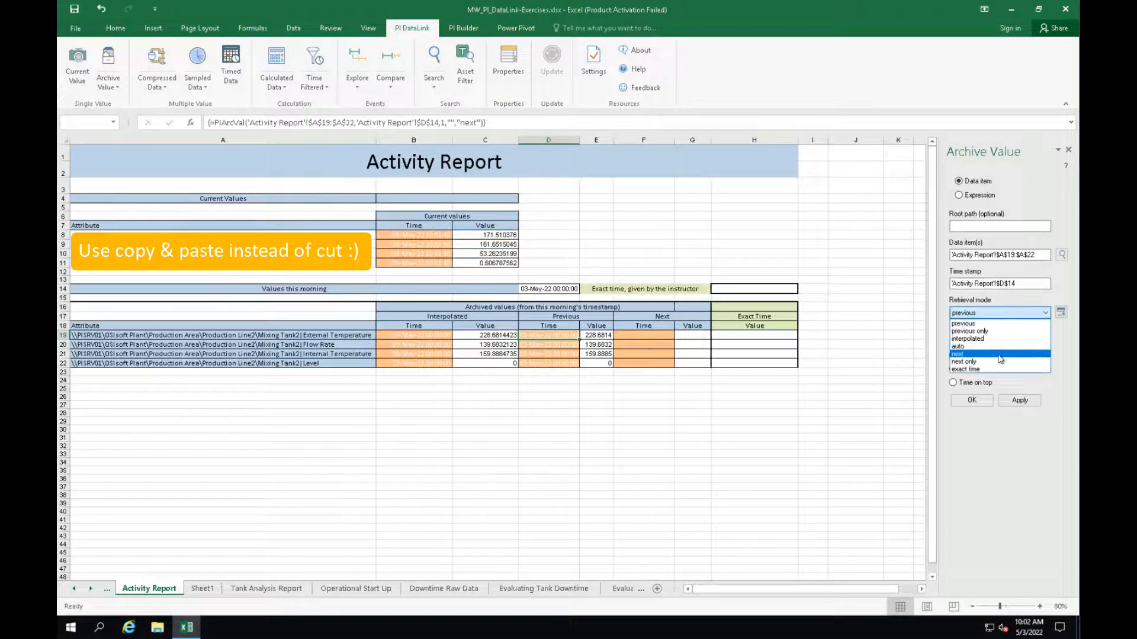
pyautogui.click(965, 354)
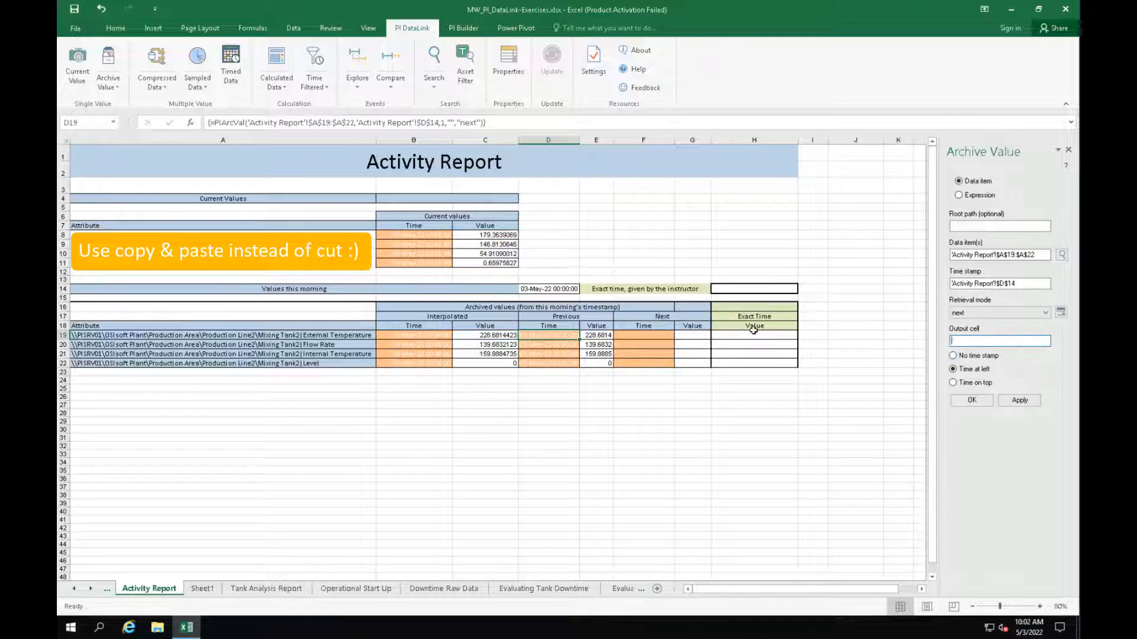
pyautogui.click(643, 335)
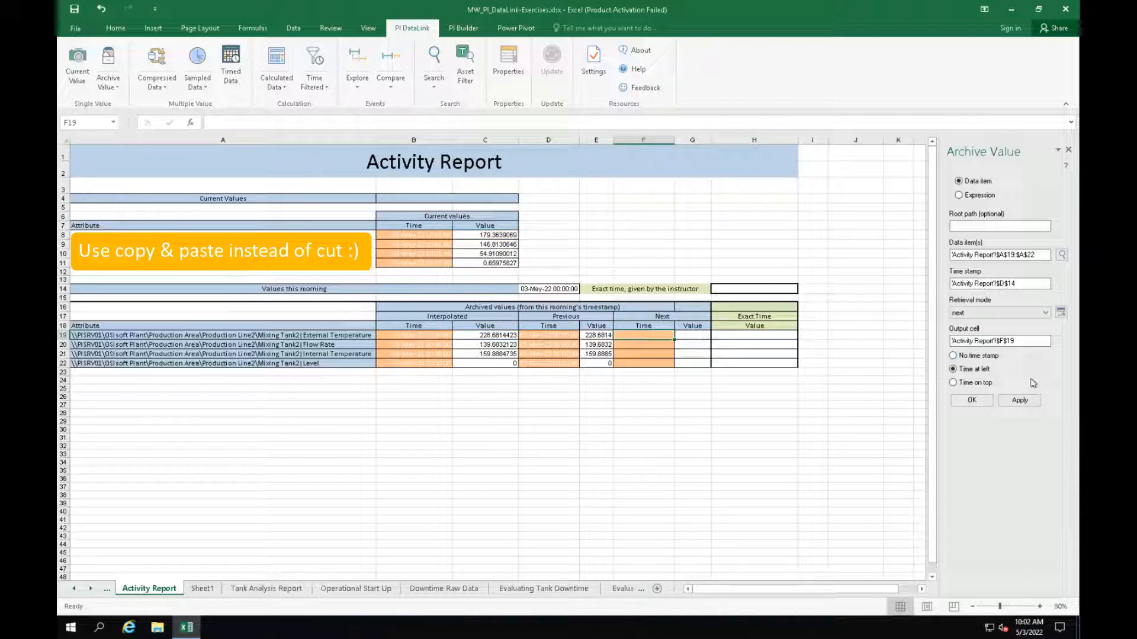
pyautogui.click(1019, 400)
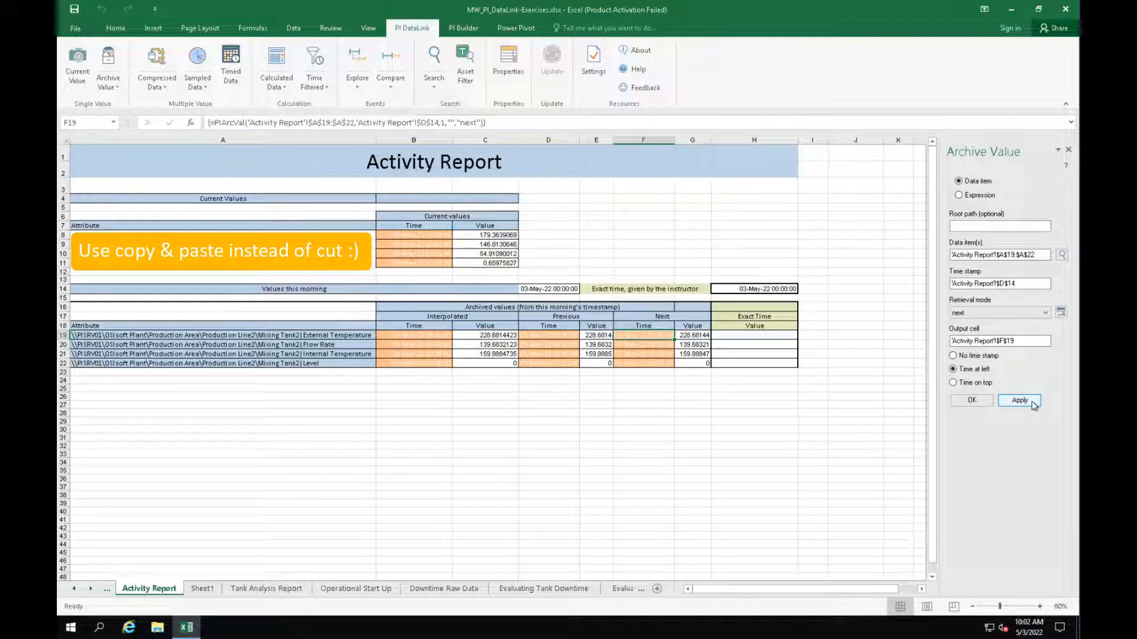
# Output exact-time archive values to H19, with the exact time referenced from H14.
pyautogui.click(1019, 400)
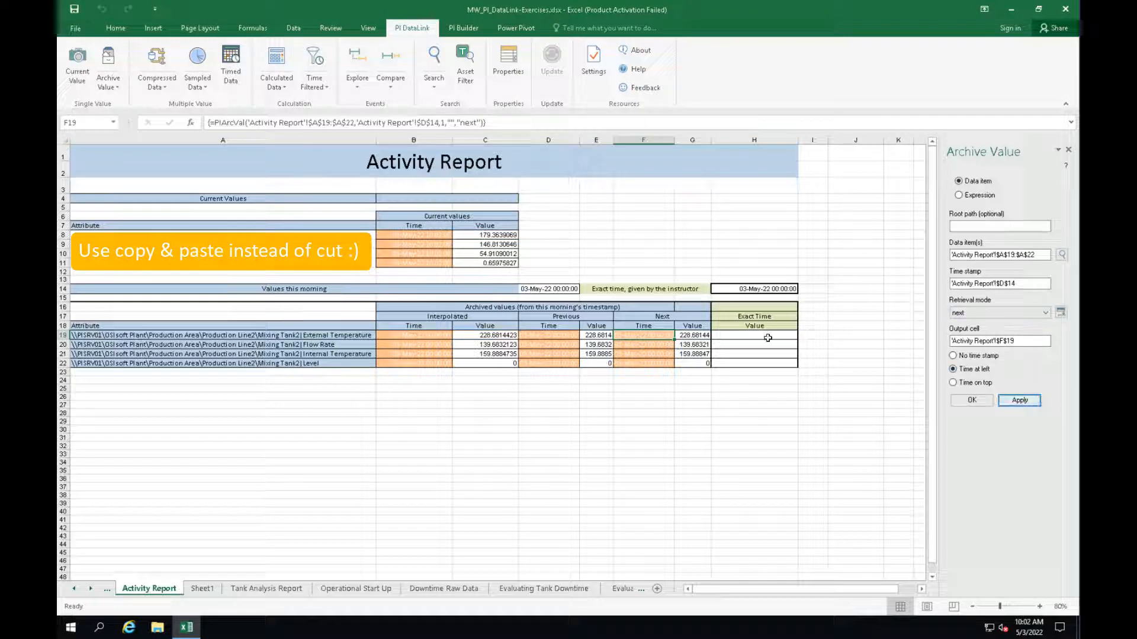
pyautogui.click(753, 335)
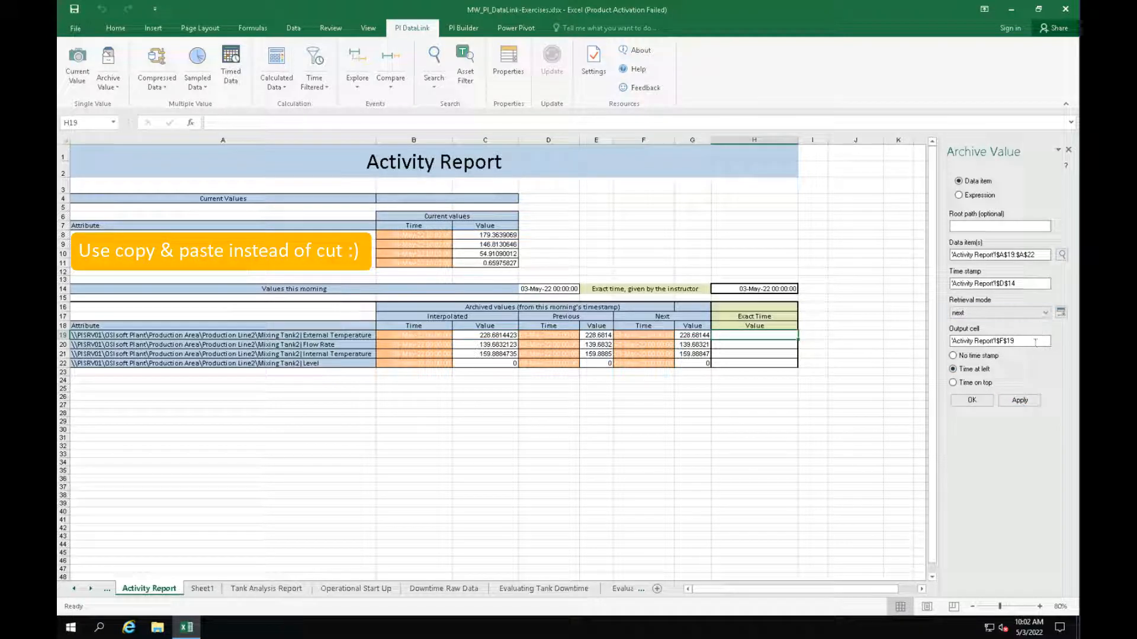
pyautogui.click(753, 334)
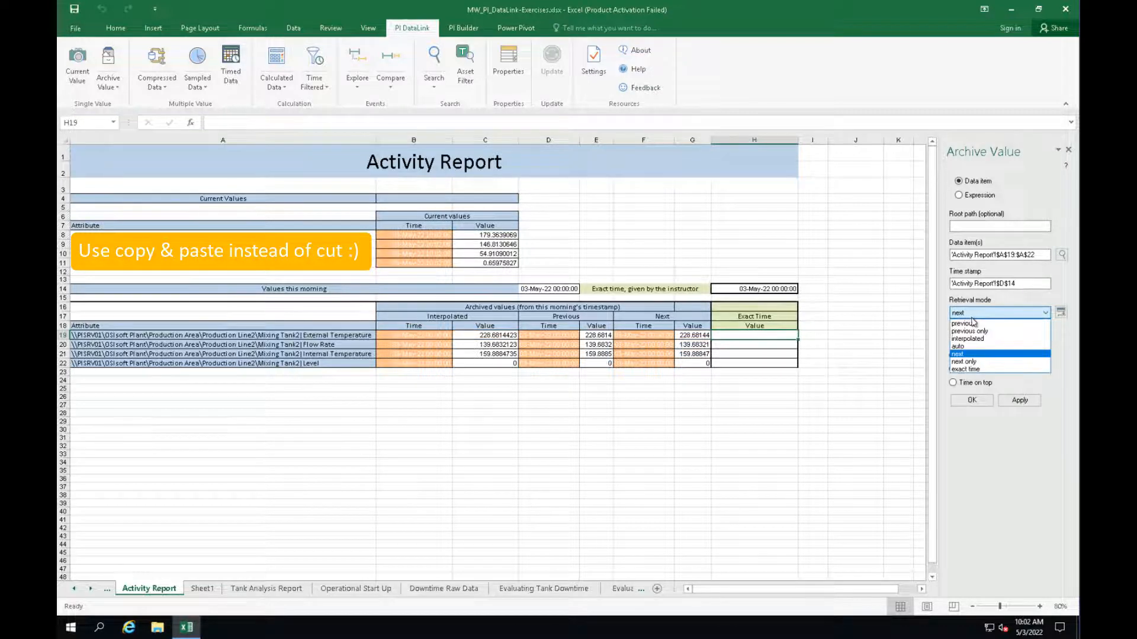
pyautogui.click(965, 369)
pyautogui.write('t+8h')
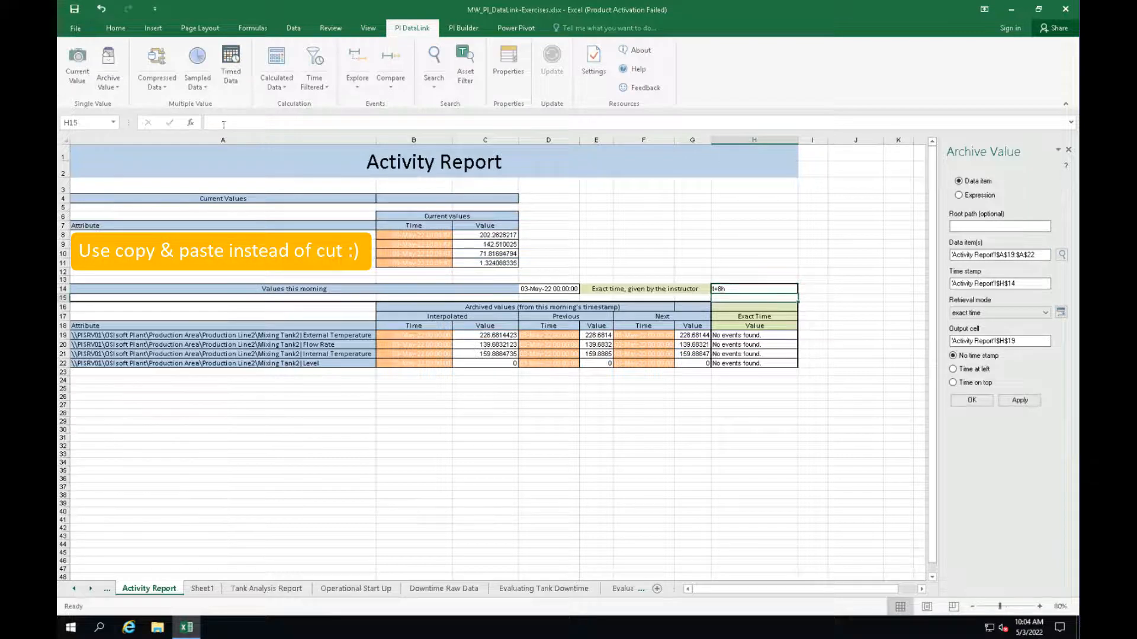
pyautogui.click(754, 288)
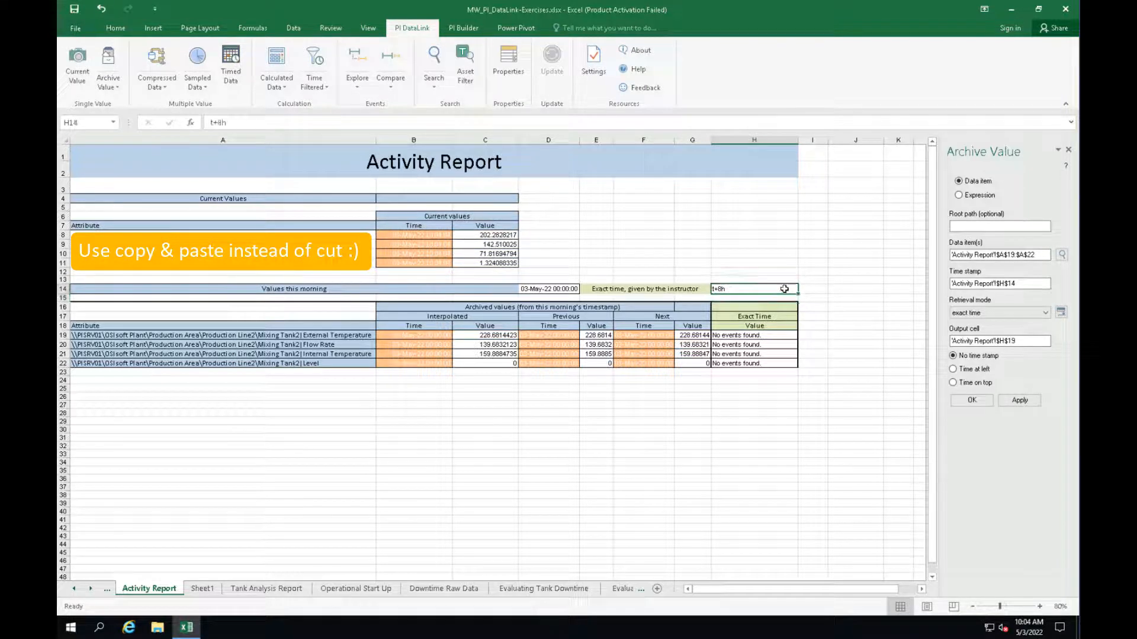